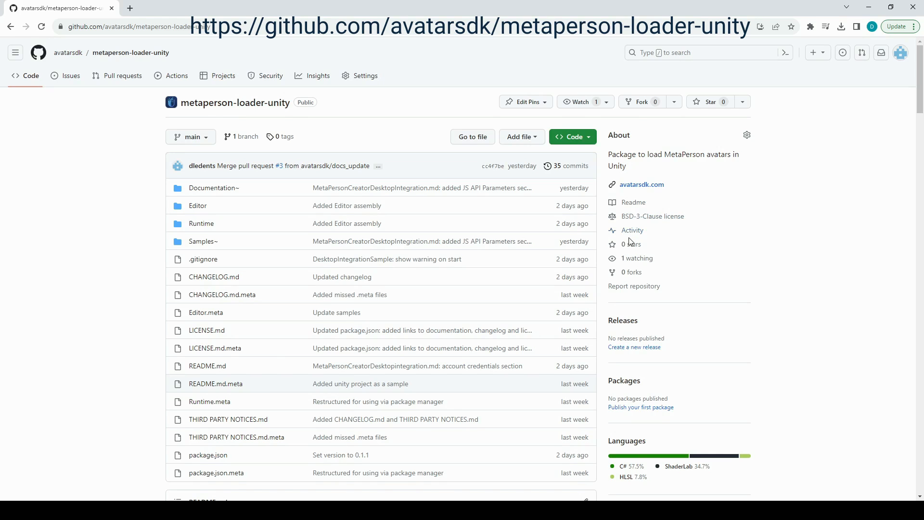
# Reach the README's integration section and follow the Windows and macOS Unity sample link
pyautogui.scroll(-3)
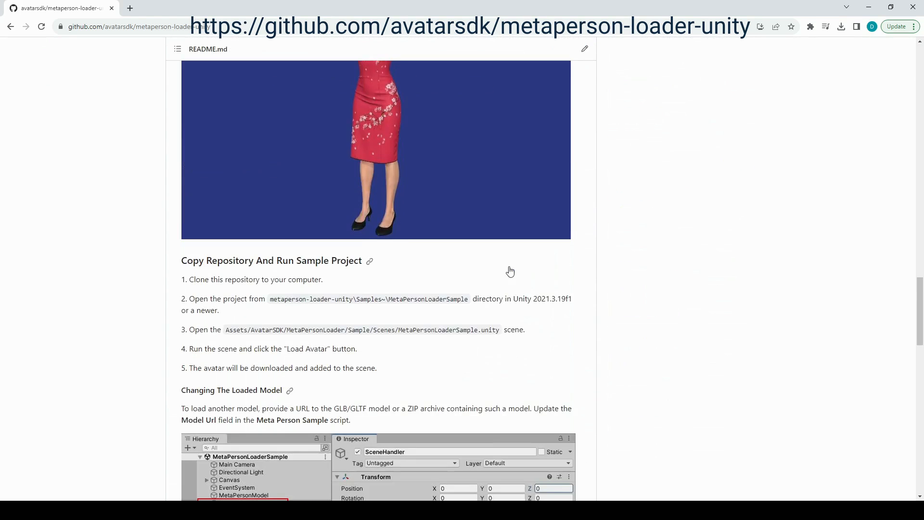
pyautogui.scroll(-3)
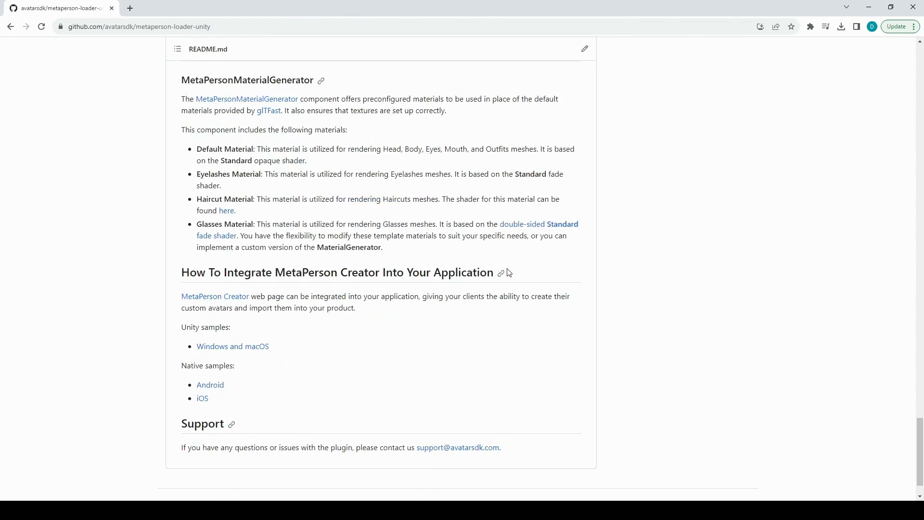
pyautogui.moveTo(380, 313)
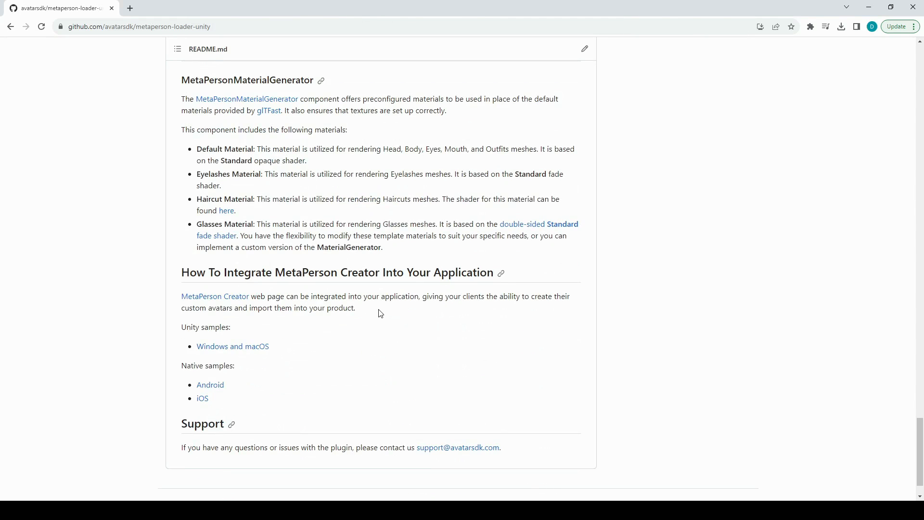
pyautogui.moveTo(232, 347)
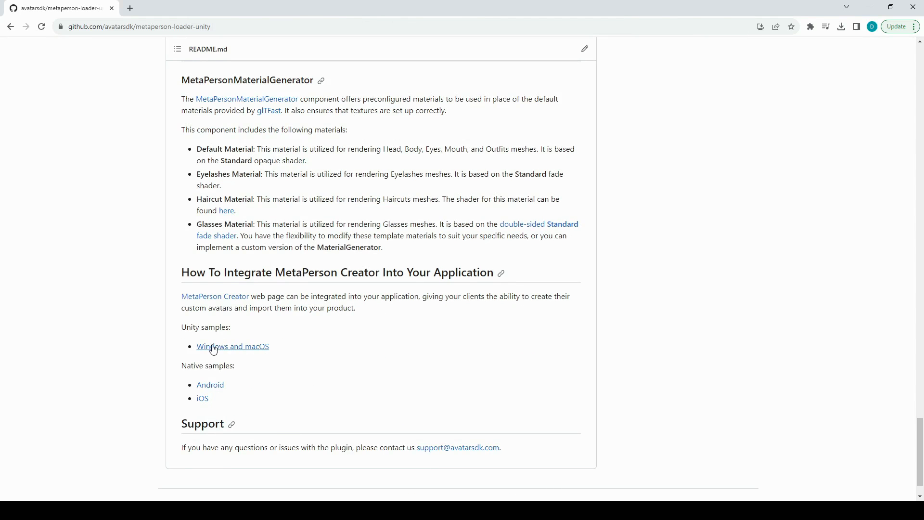
pyautogui.click(232, 345)
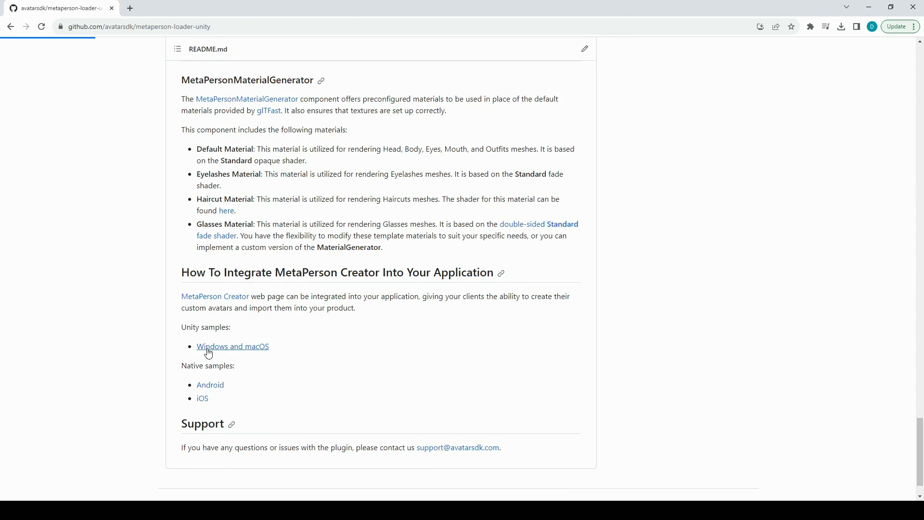
pyautogui.click(232, 346)
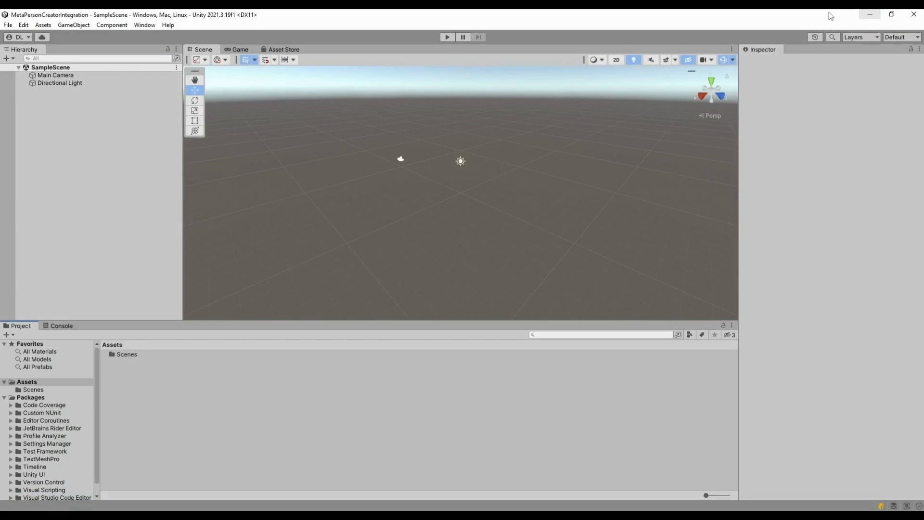
pyautogui.moveTo(799, 15)
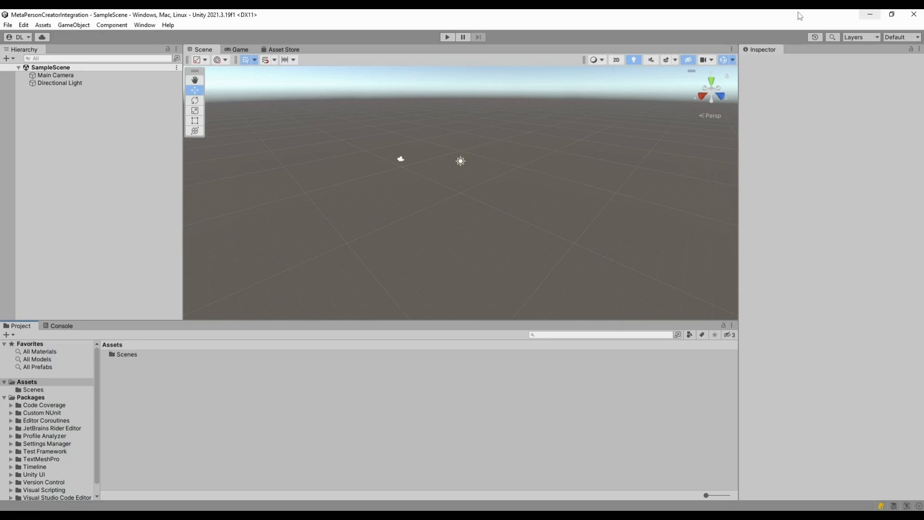
pyautogui.moveTo(445, 16)
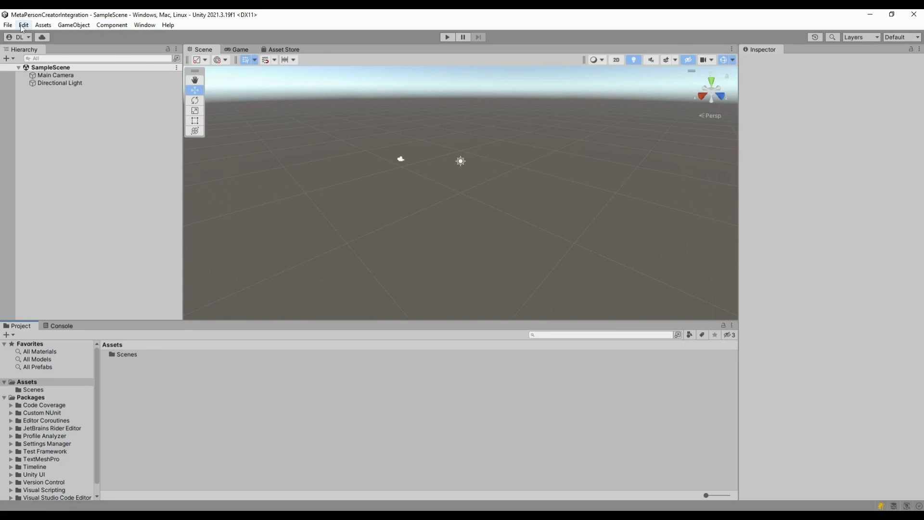
# Bring up Edit > Project Settings for the MetaPersonCreatorIntegration project
pyautogui.click(23, 25)
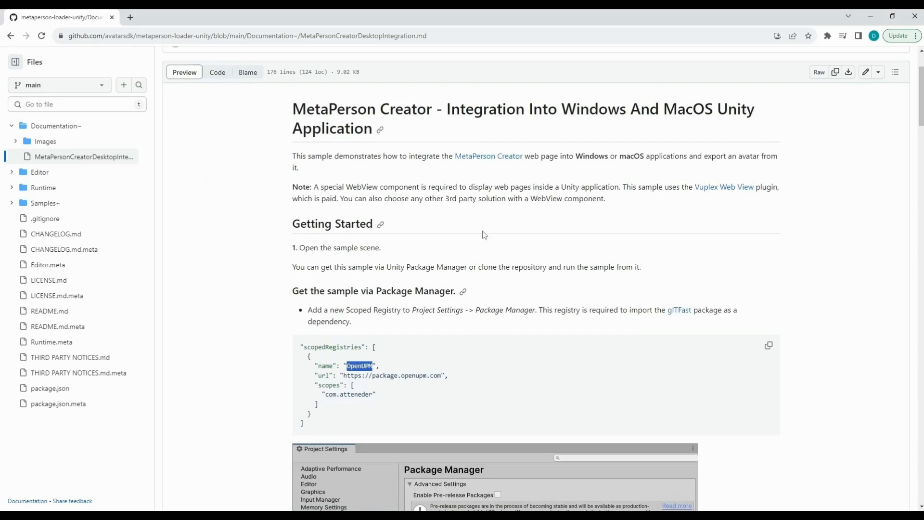
# Select the 'OpenUPM' name and the package.openupm.com URL in the scopedRegistries snippet for copying
pyautogui.doubleClick(389, 374)
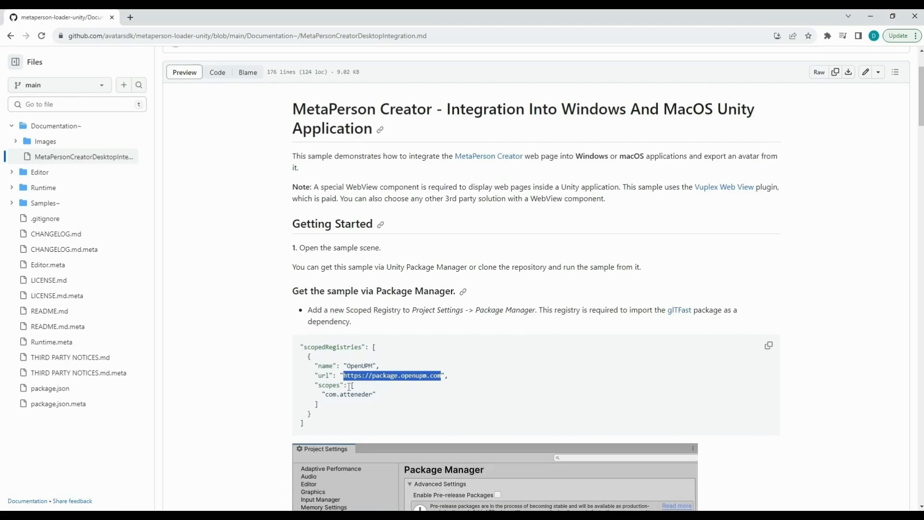
pyautogui.doubleClick(347, 394)
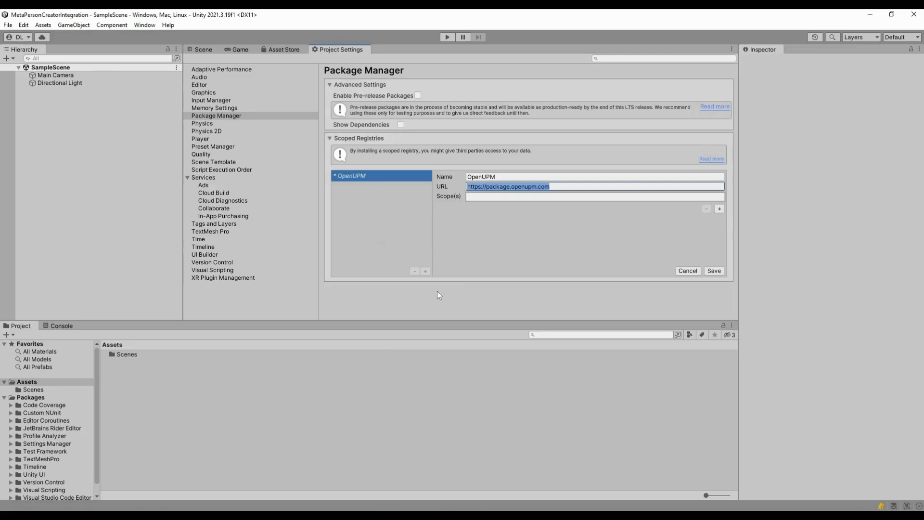
# Enter scope com.atteneder for the OpenUPM registry, save it and apply so packages resolve
pyautogui.write('com.atteneder')
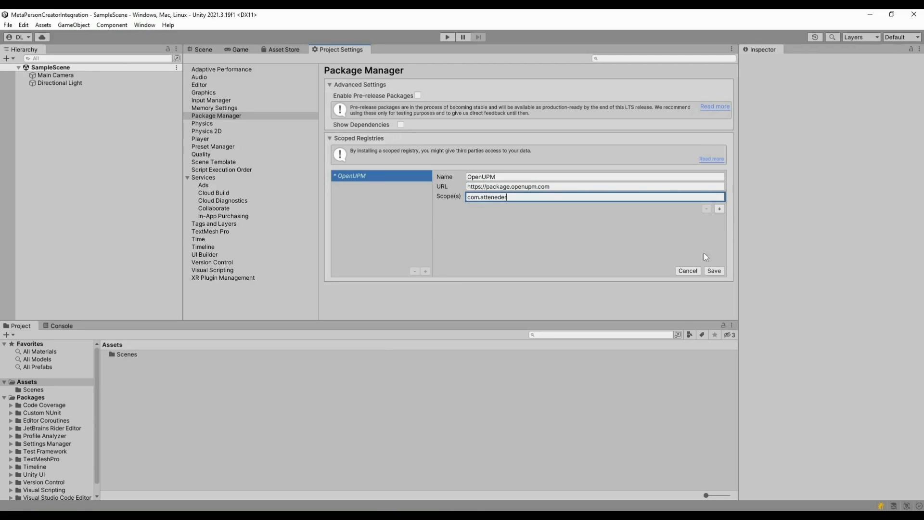
pyautogui.click(713, 270)
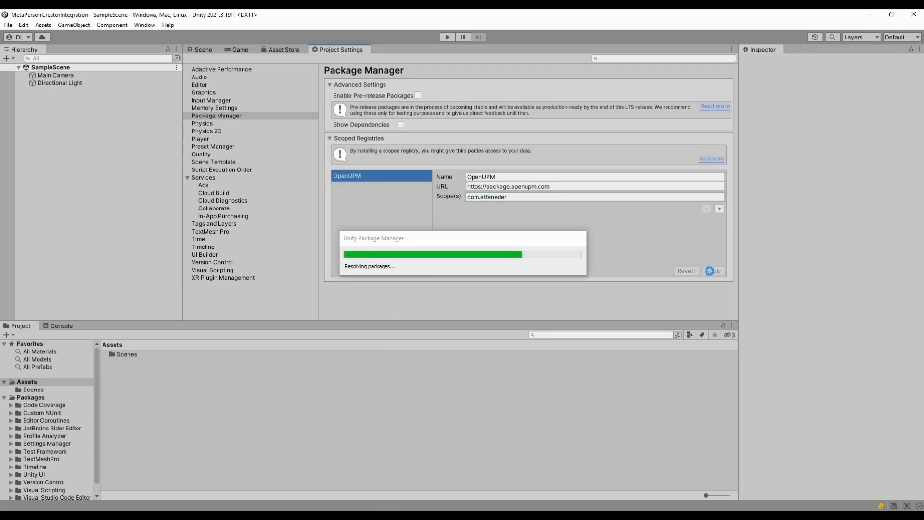
pyautogui.click(713, 270)
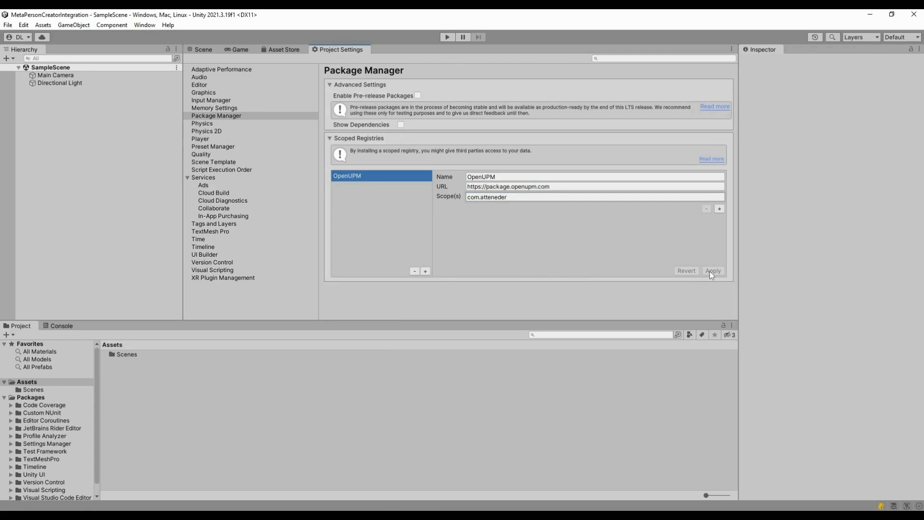
pyautogui.click(712, 271)
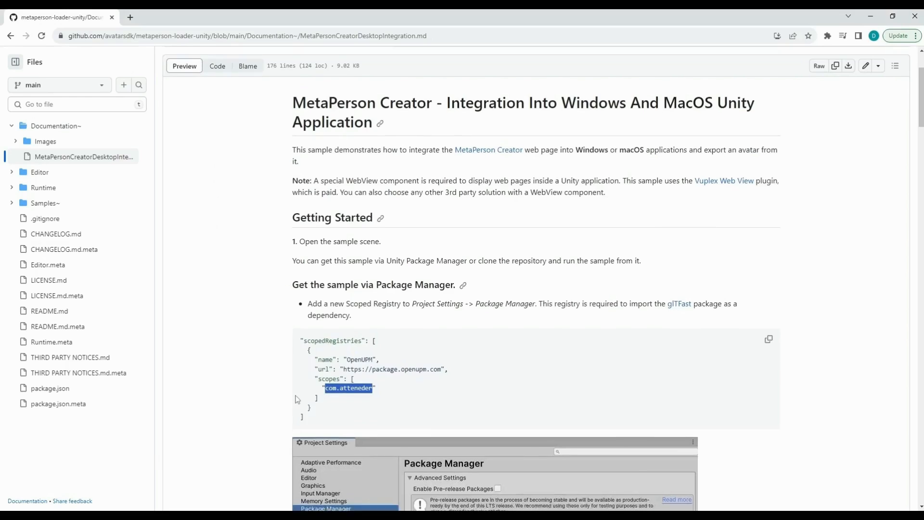
pyautogui.scroll(-3)
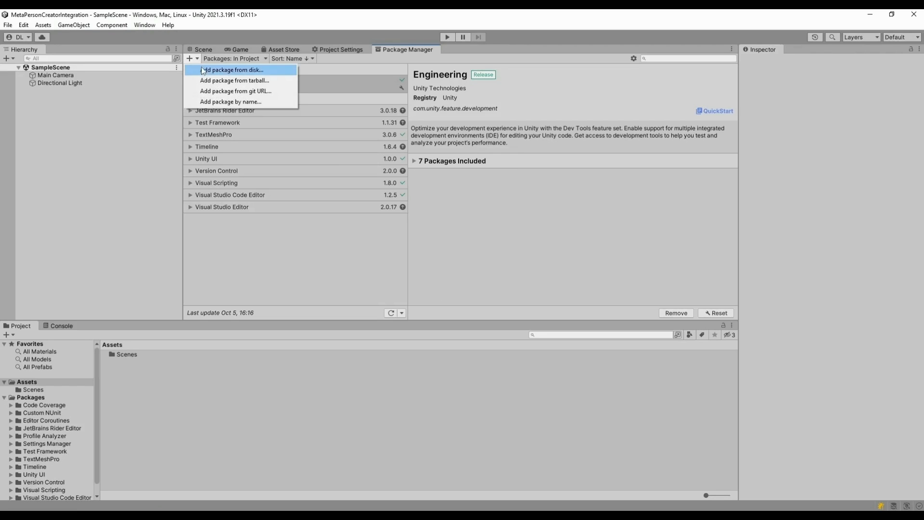
# Start adding the MetaPerson Loader package from its git URL in Package Manager
pyautogui.click(234, 91)
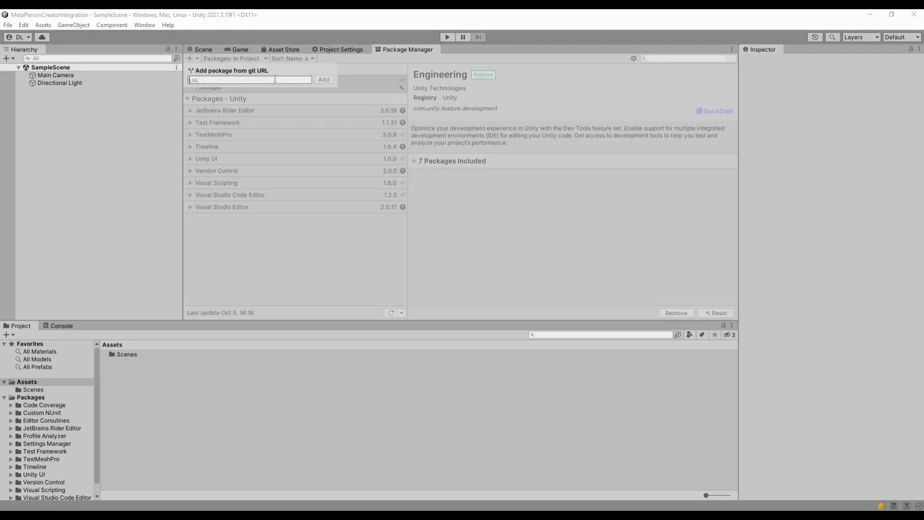
pyautogui.click(323, 80)
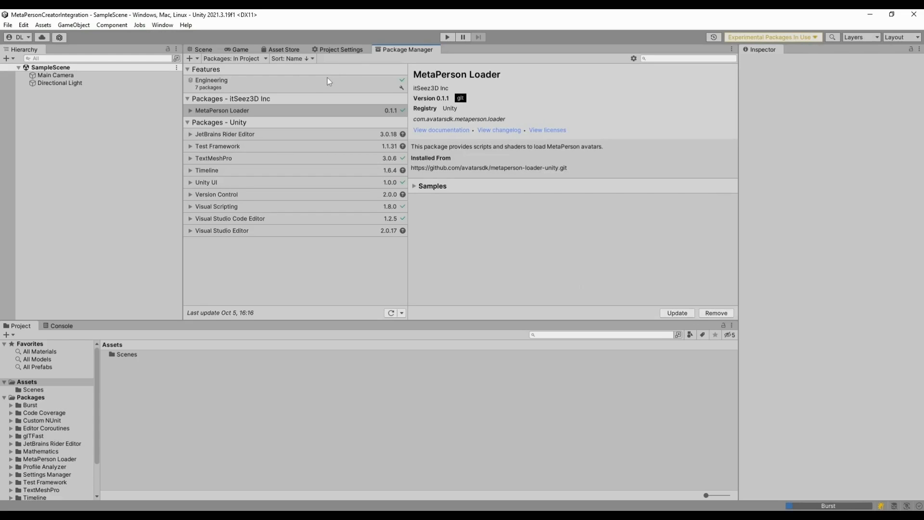
# Import the MetaPerson Creator Desktop Integration Sample from the Loader's Samples and browse its folders
pyautogui.click(432, 186)
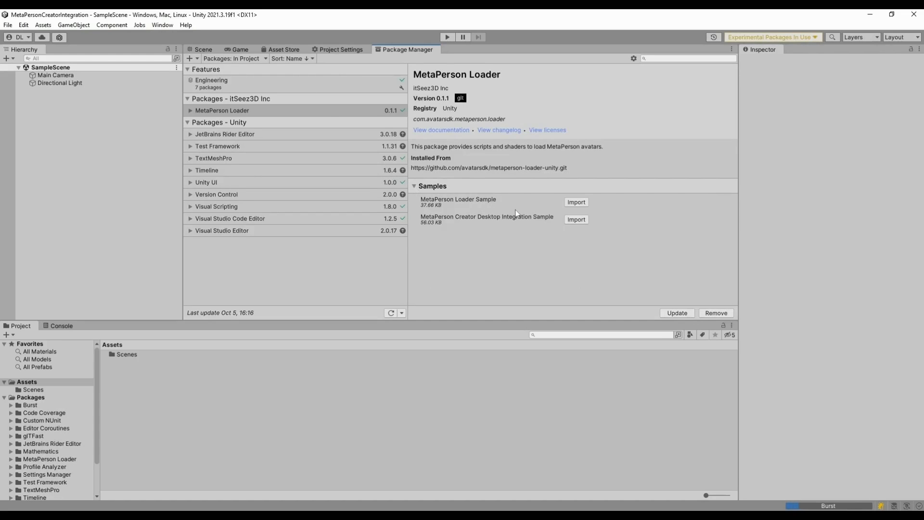
pyautogui.click(575, 219)
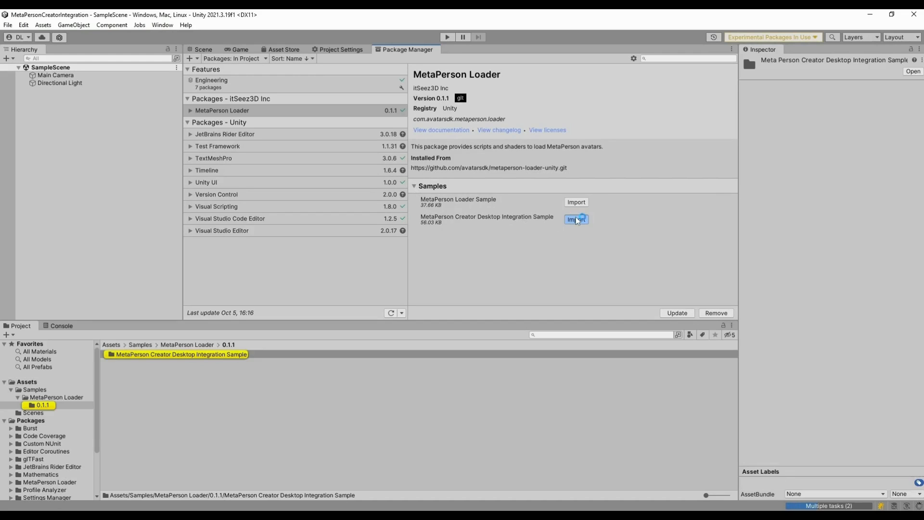
pyautogui.click(575, 219)
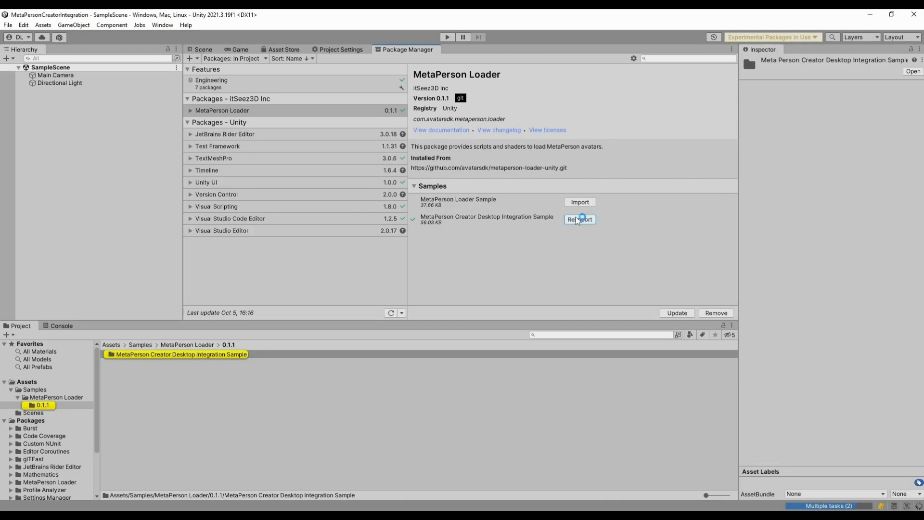
pyautogui.click(579, 220)
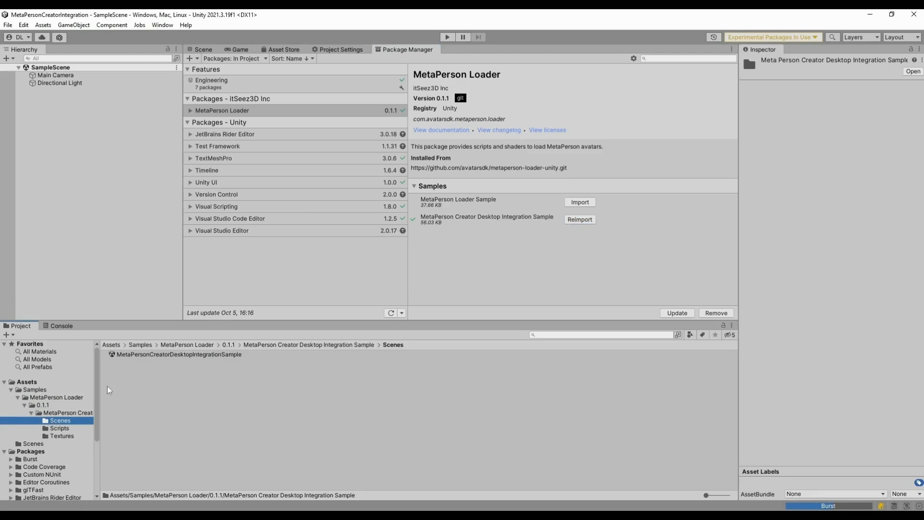
# Load the MetaPersonCreatorDesktopIntegrationSample scene from the Project window
pyautogui.doubleClick(178, 354)
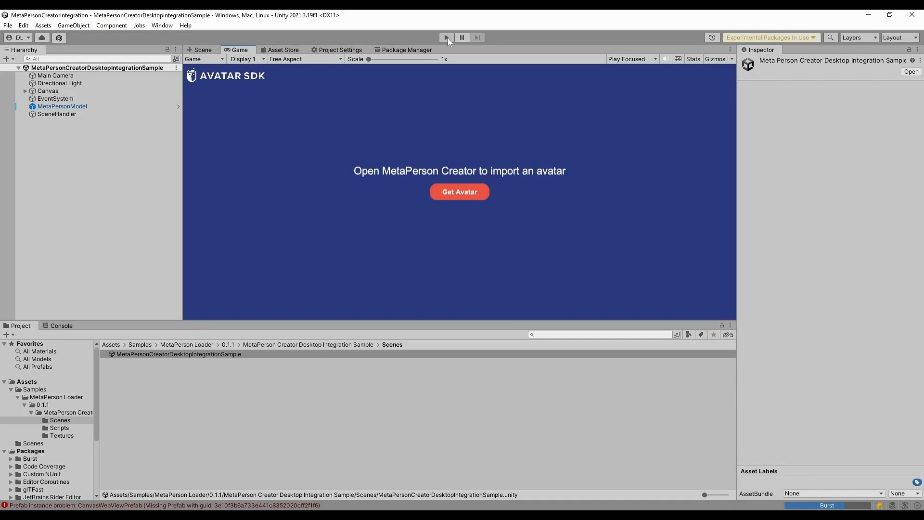
# Enter Play mode and see the Game view report that Vuplex WebView is required
pyautogui.click(445, 38)
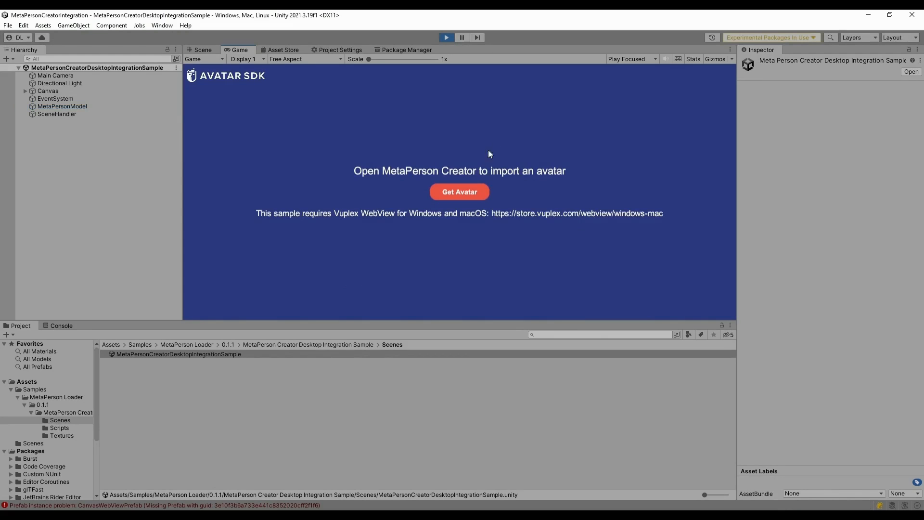
pyautogui.moveTo(460, 191)
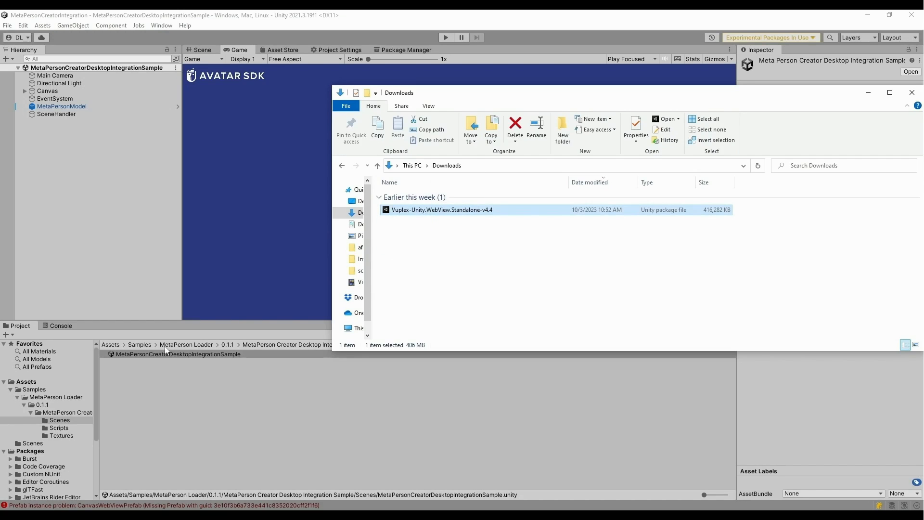
# Import Vuplex-Unity.WebView.Standalone-v4.4.unitypackage from Downloads with all files included
pyautogui.click(176, 353)
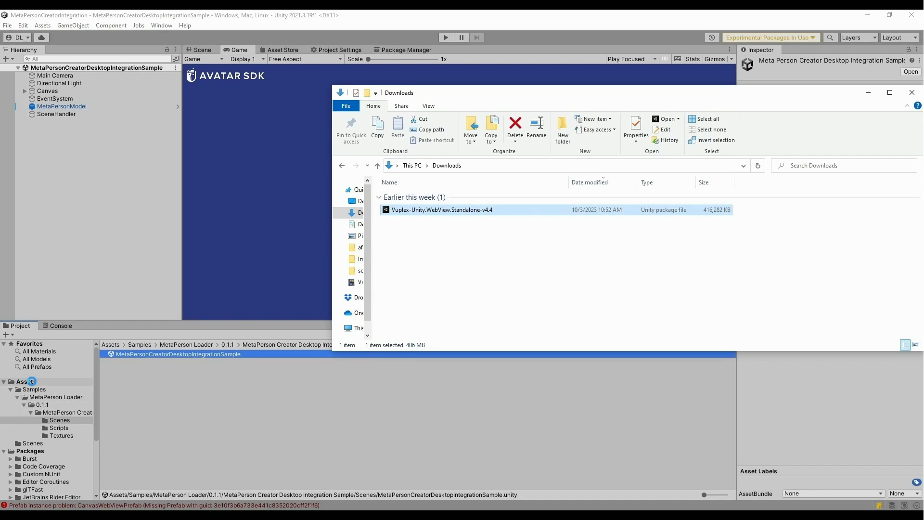
pyautogui.doubleClick(441, 209)
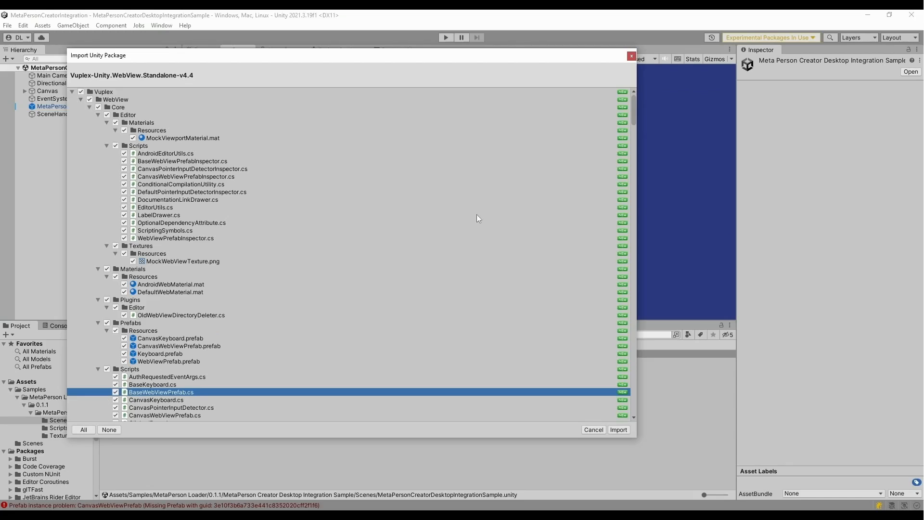
pyautogui.moveTo(639, 405)
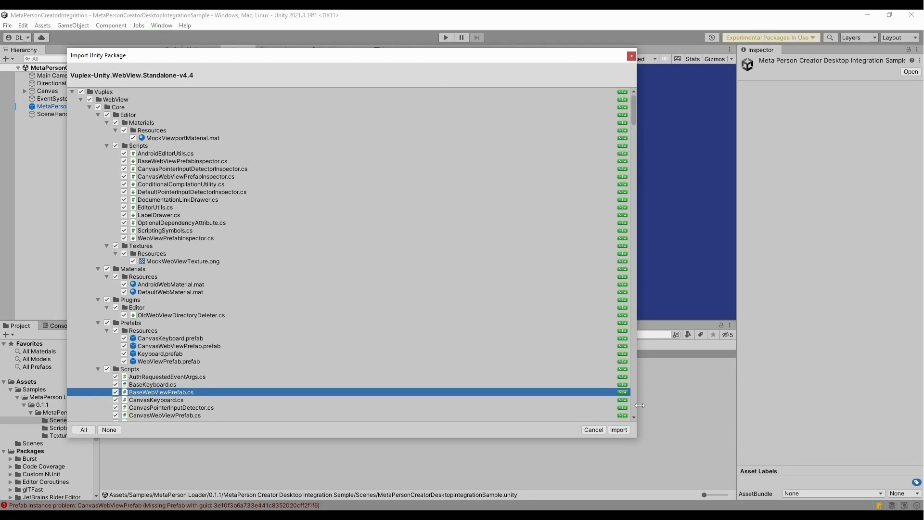
pyautogui.click(618, 429)
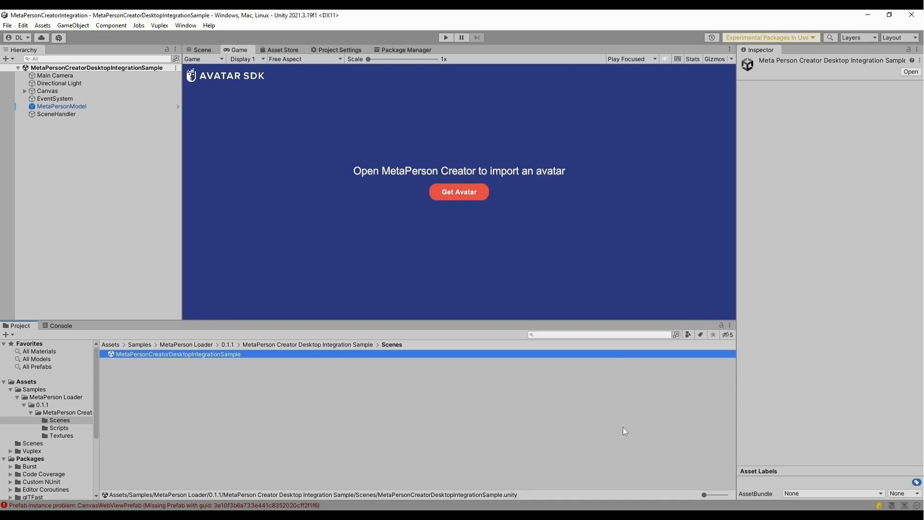
pyautogui.moveTo(56, 114)
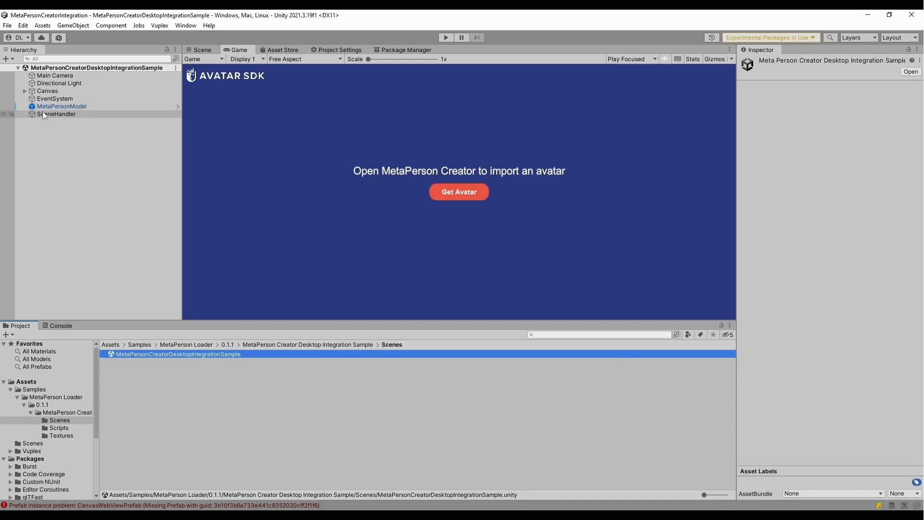
# View SceneHandler's empty Account Credentials in the Inspector, then switch to the Avatar SDK accounts site
pyautogui.click(57, 113)
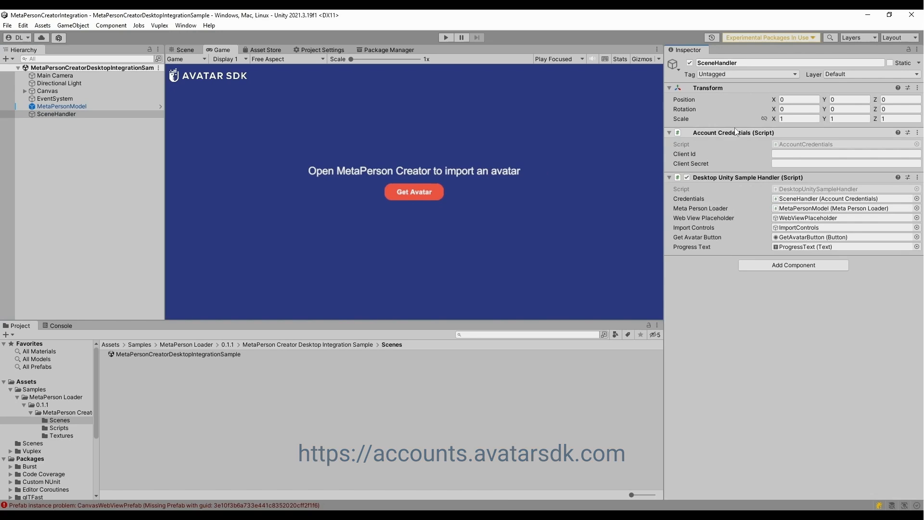
pyautogui.click(413, 192)
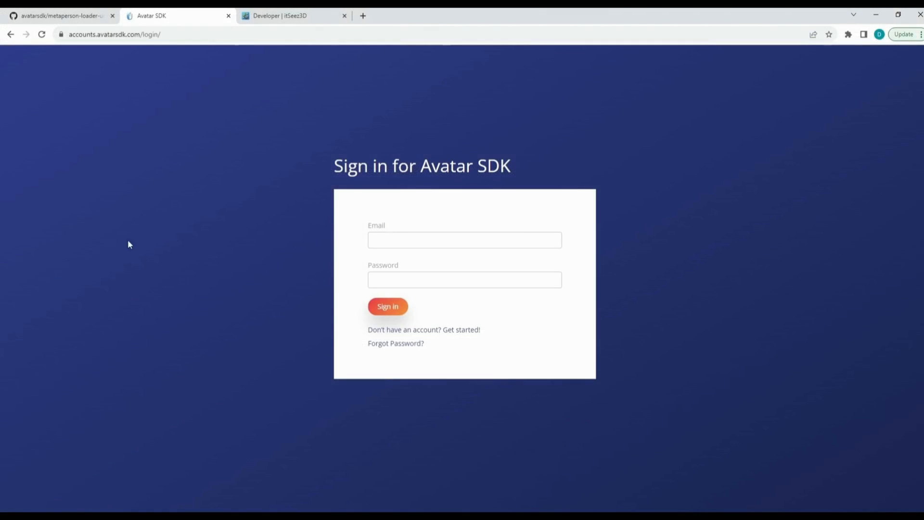
pyautogui.moveTo(153, 49)
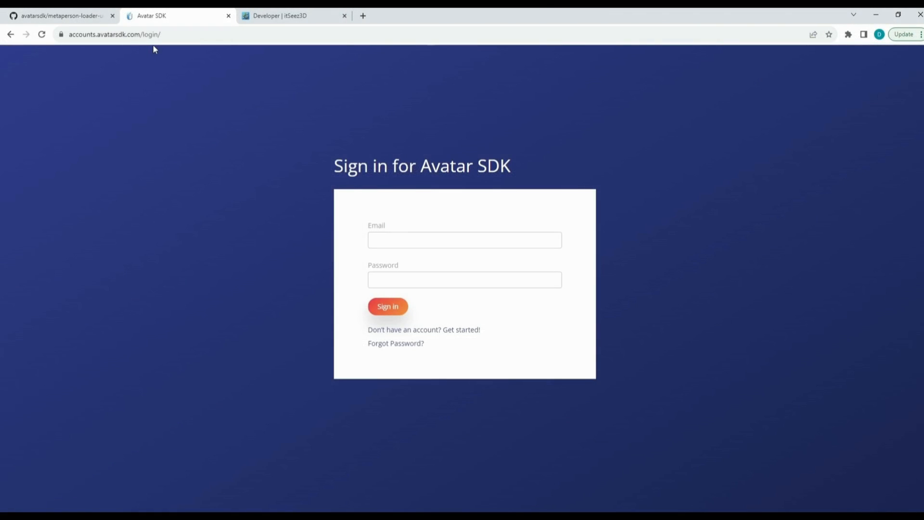
pyautogui.moveTo(588, 222)
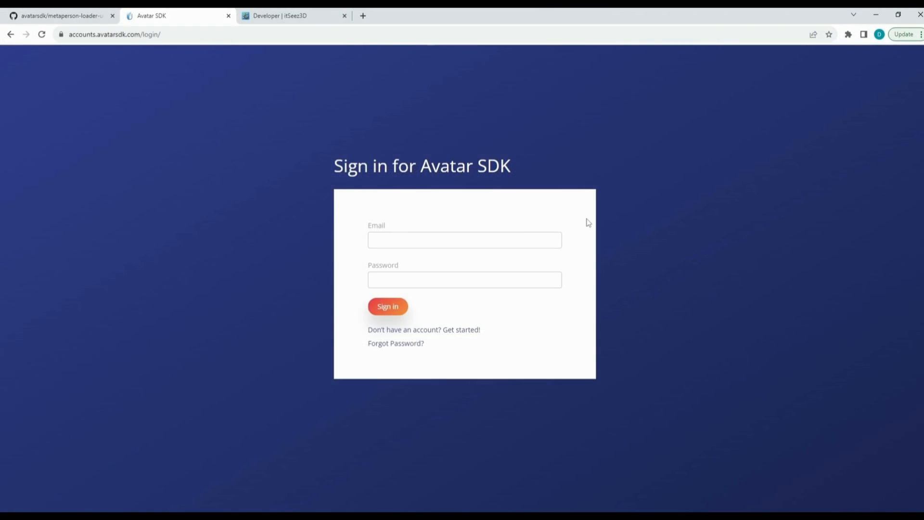
pyautogui.moveTo(435, 256)
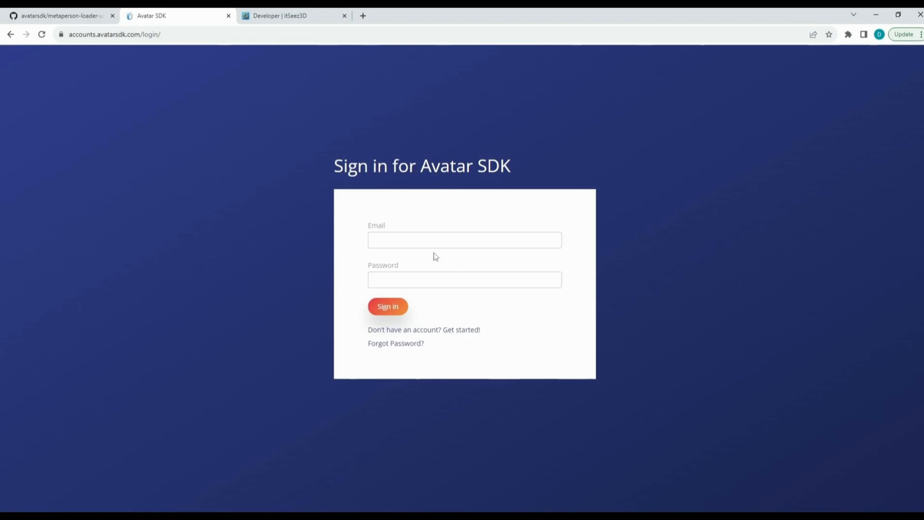
pyautogui.moveTo(468, 325)
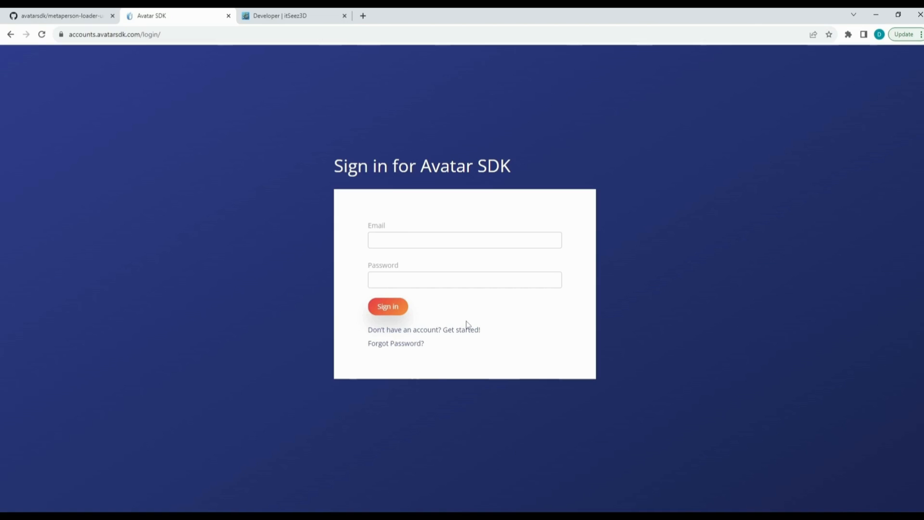
pyautogui.moveTo(509, 339)
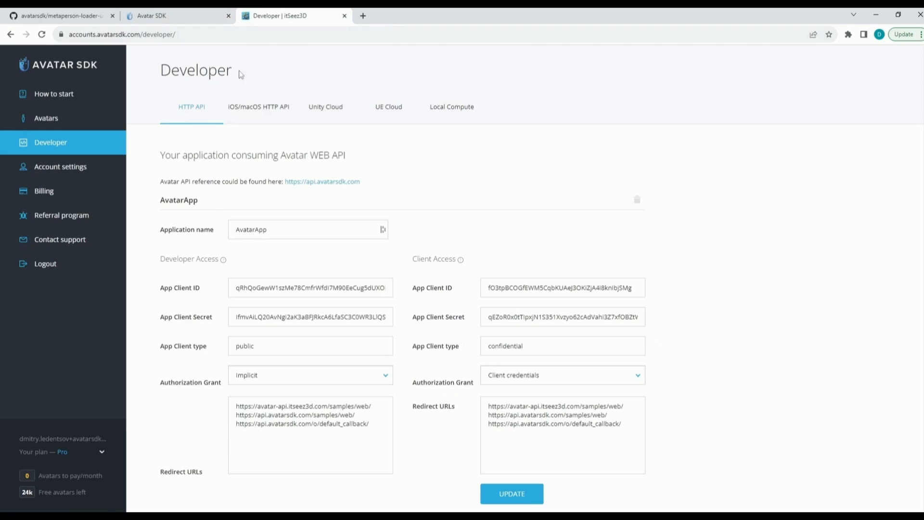
pyautogui.moveTo(70, 156)
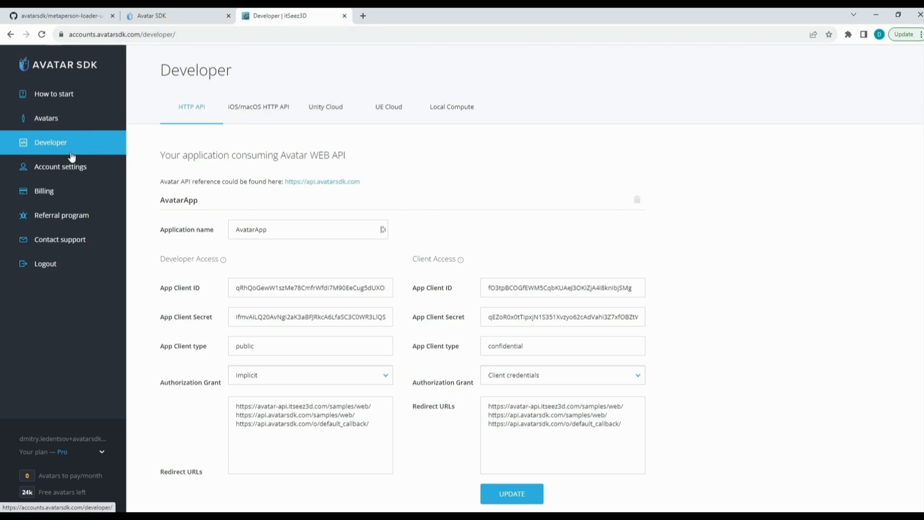
pyautogui.moveTo(369, 252)
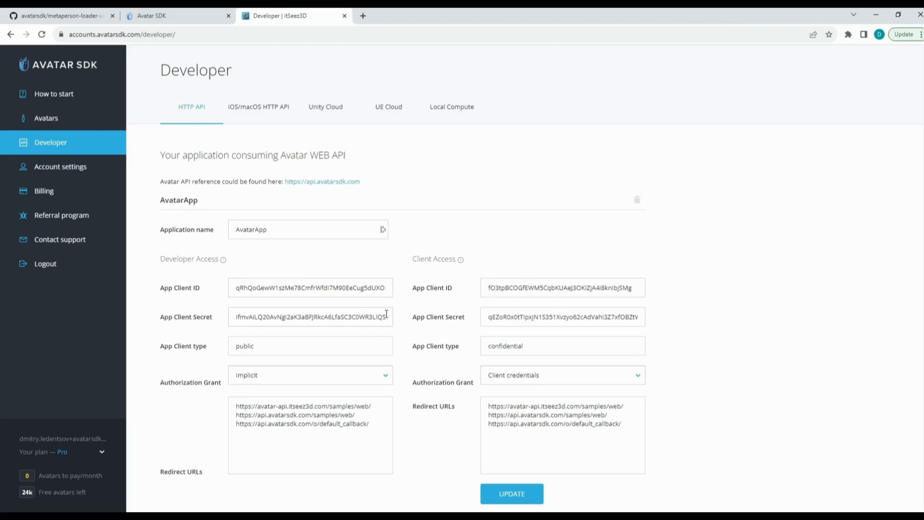
# Select the AvatarApp's client credential value on the Developer page for copying
pyautogui.click(561, 287)
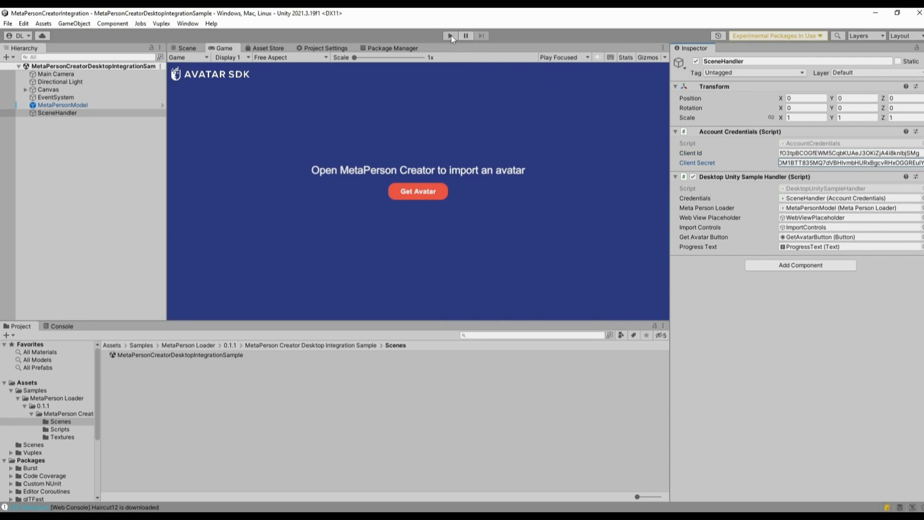
# Run the sample scene in play mode so MetaPerson Creator loads in the game view
pyautogui.click(449, 35)
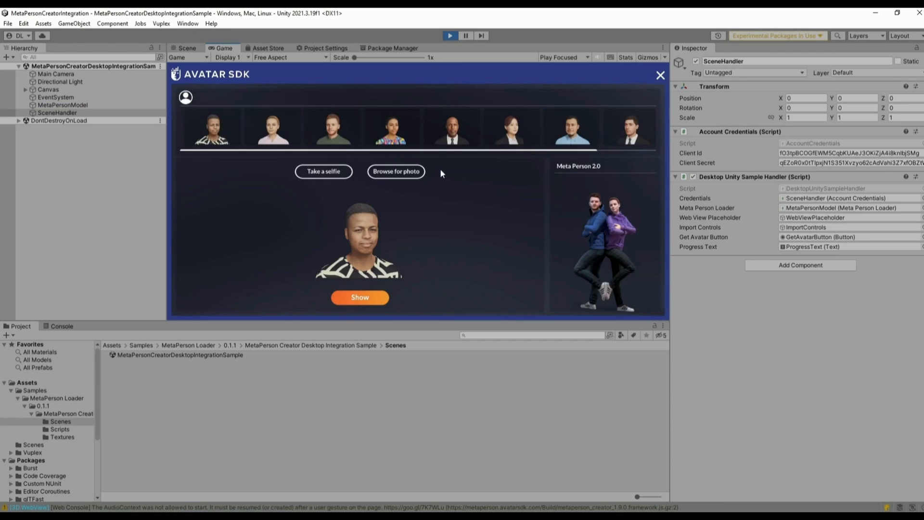
pyautogui.moveTo(393, 182)
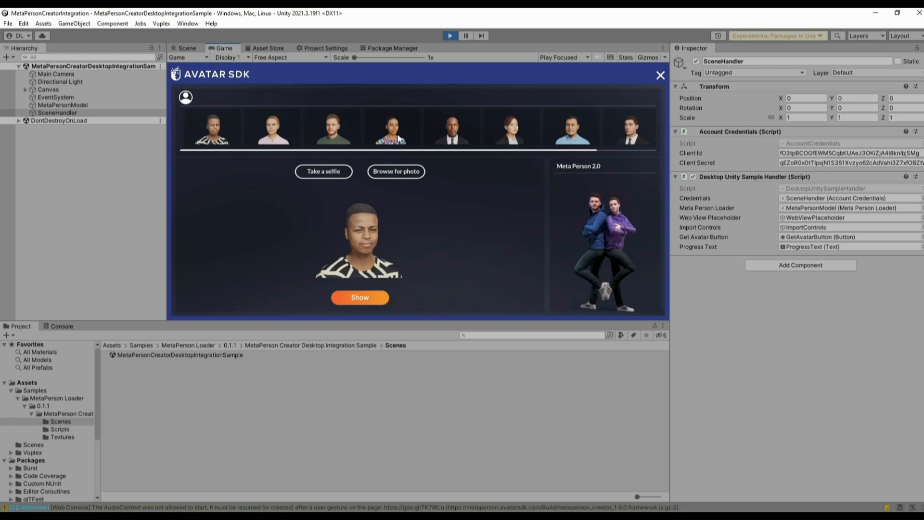
# Choose the woman in the colourful top and show her full-body avatar for editing
pyautogui.click(389, 128)
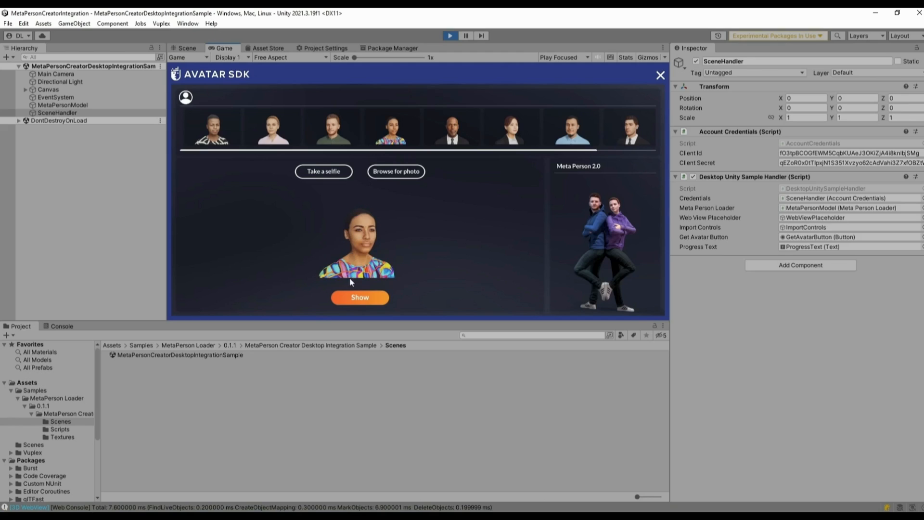
pyautogui.click(359, 297)
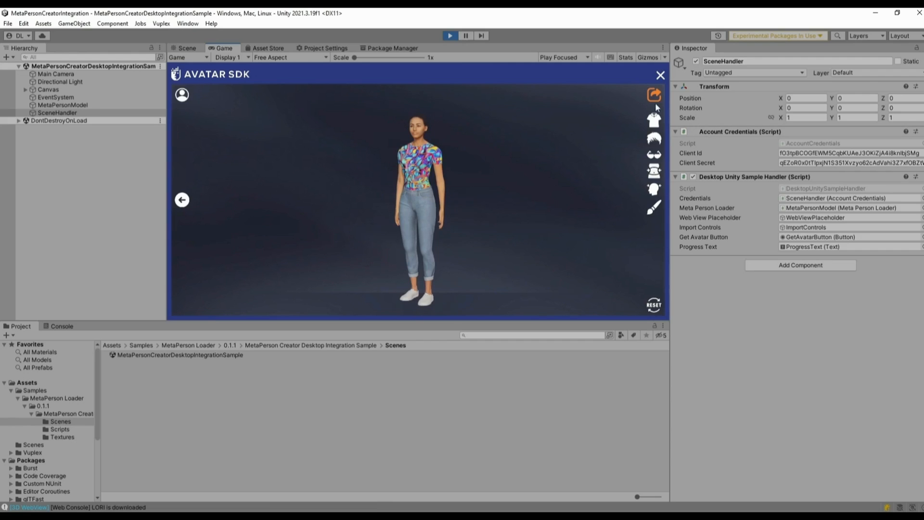
# Dress the avatar in the red floral dress and add round thin-framed glasses
pyautogui.click(653, 117)
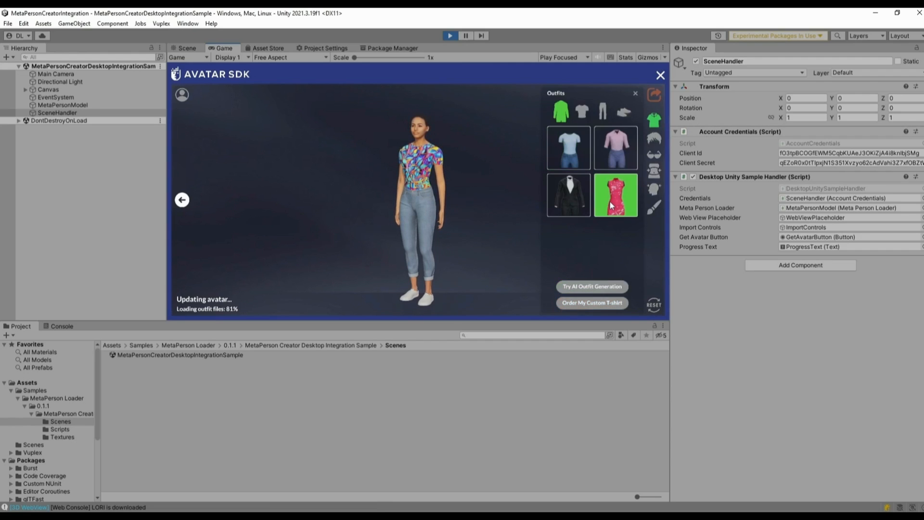
pyautogui.click(615, 196)
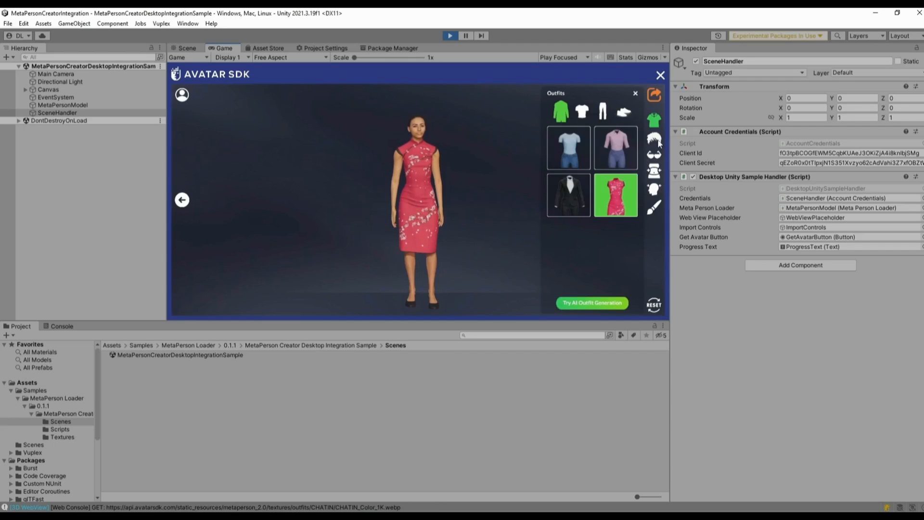
pyautogui.click(654, 137)
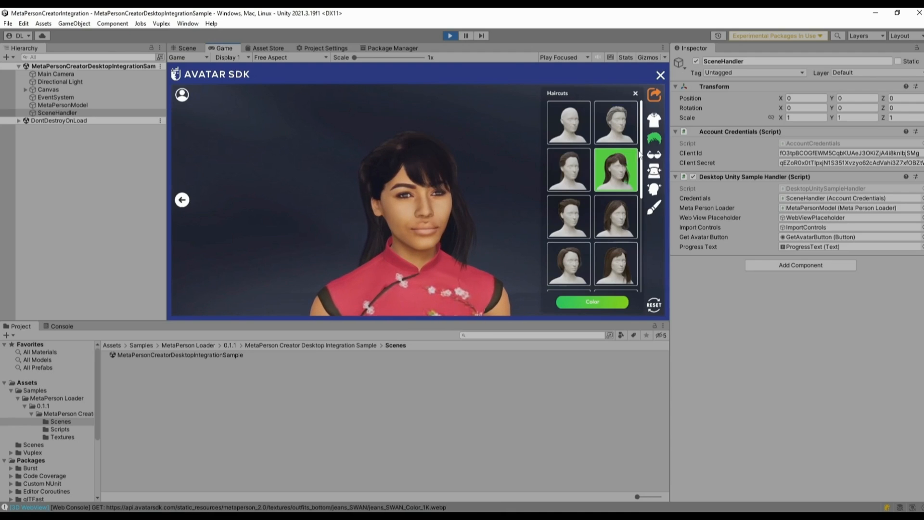
pyautogui.click(653, 154)
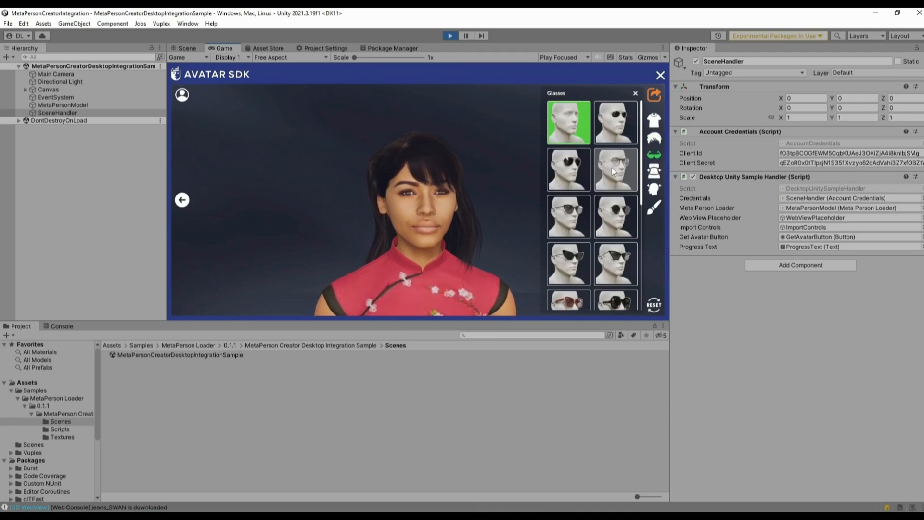
pyautogui.click(614, 169)
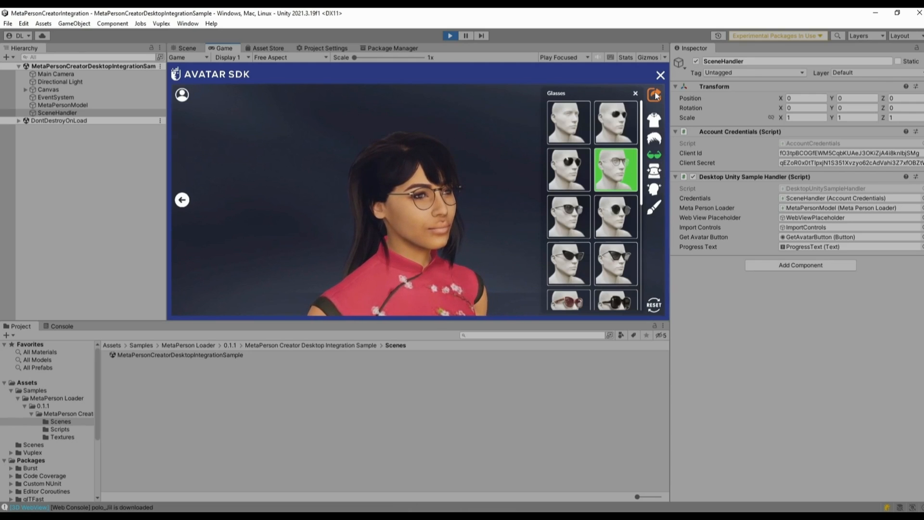
# Export the customized avatar so it downloads into the Unity sample scene
pyautogui.click(654, 95)
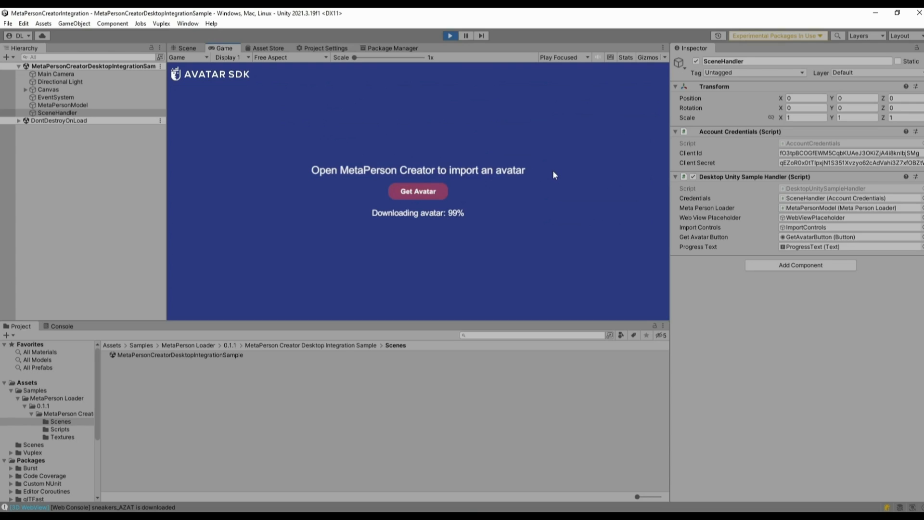
pyautogui.moveTo(529, 241)
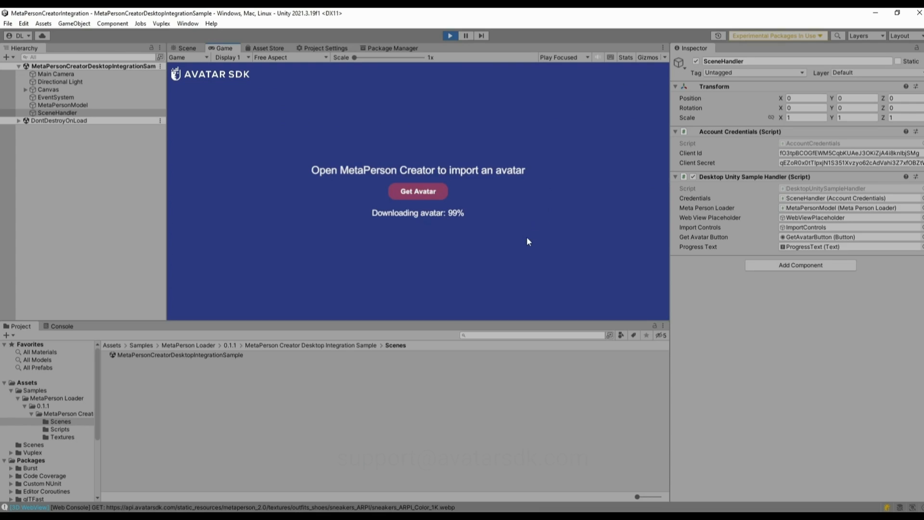